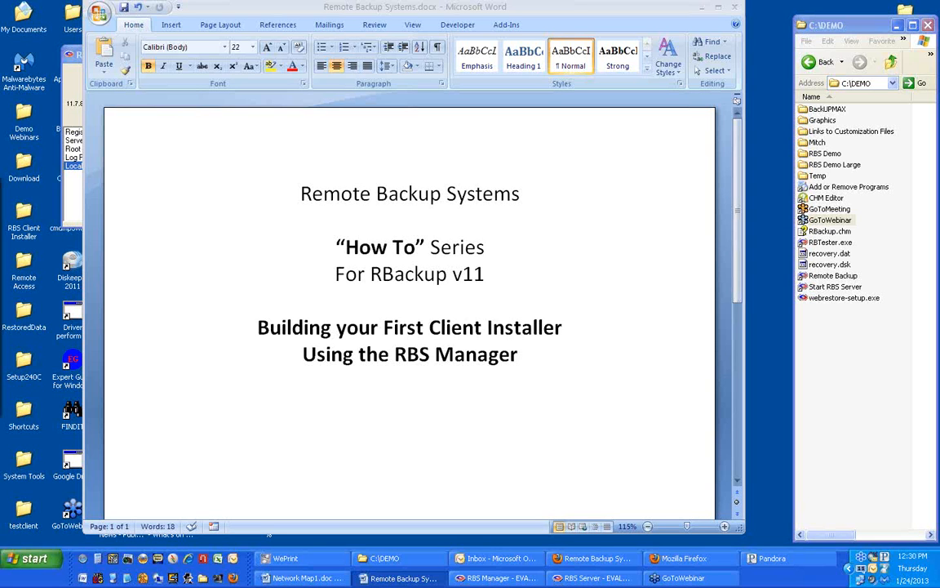
{"action": "mouse_move", "coordinate": [776, 23]}
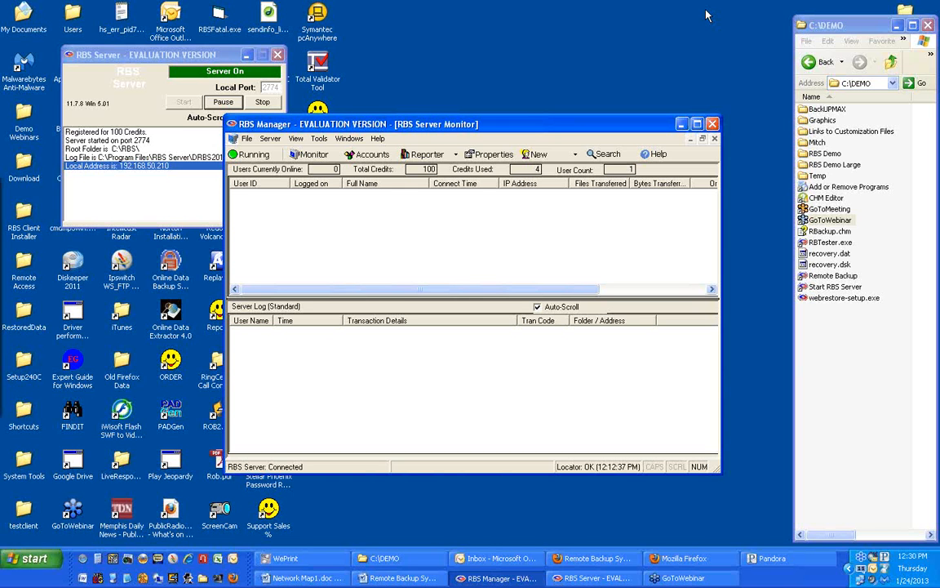
{"action": "mouse_move", "coordinate": [712, 23]}
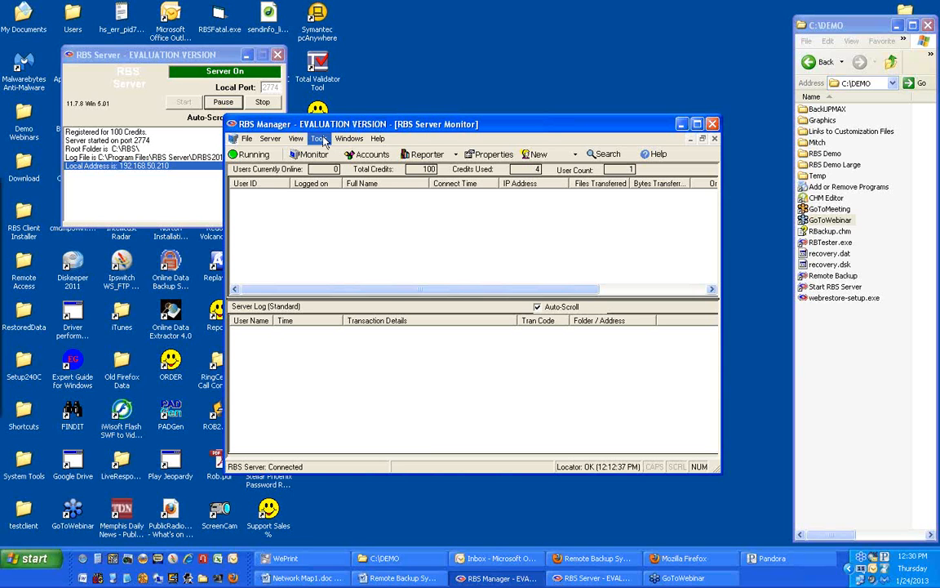
- Open Tools > Customize Client Installer, showing server 192.168.50.210 on port 2774
{"action": "left_click", "coordinate": [319, 138]}
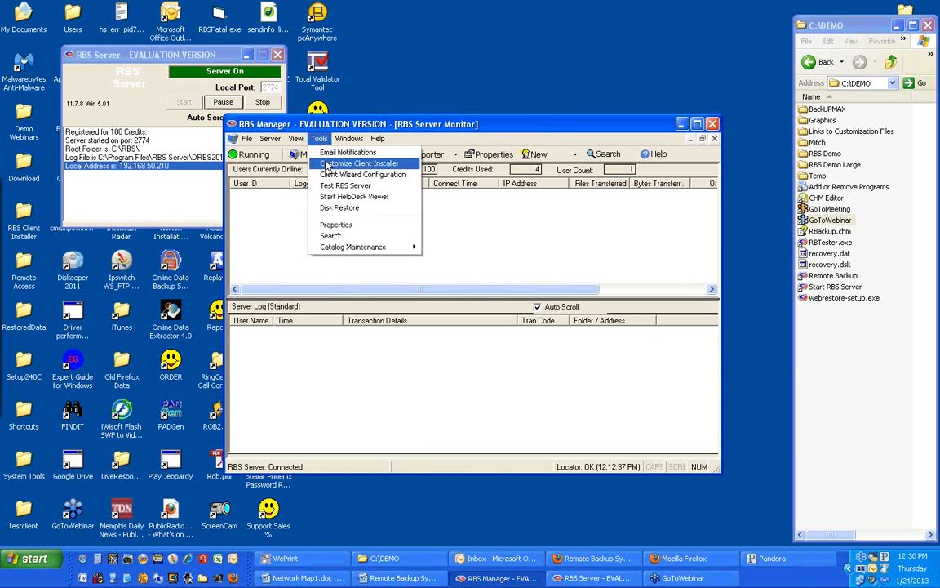
{"action": "left_click", "coordinate": [358, 163]}
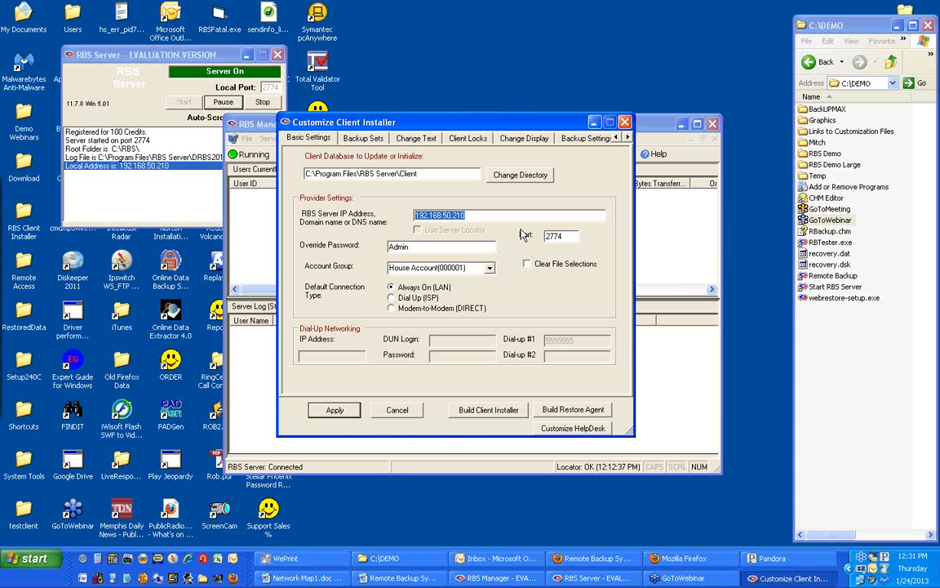
- Replace the RBS Server IP address with server2.domain.com, keeping port 2774
{"action": "type", "text": "server2.domain.com"}
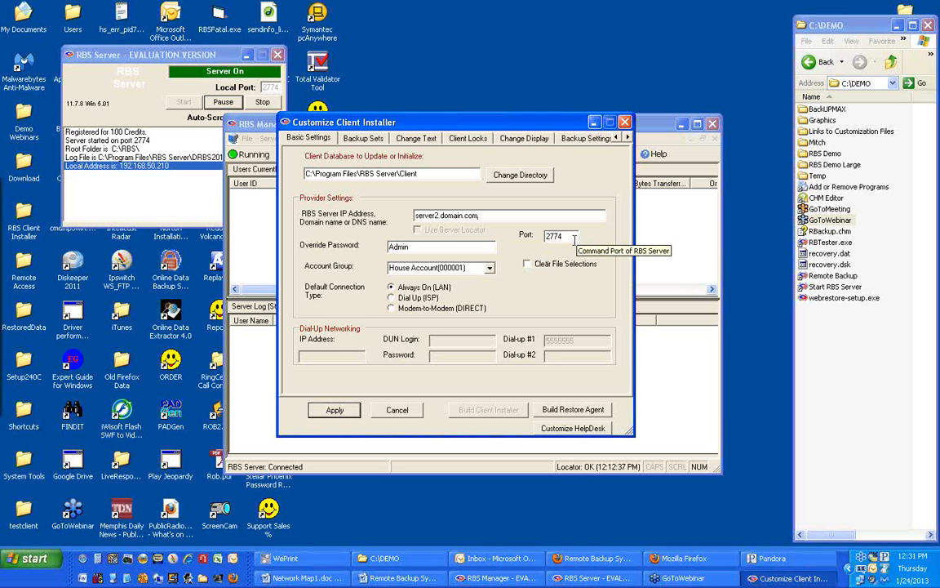
{"action": "mouse_move", "coordinate": [566, 269]}
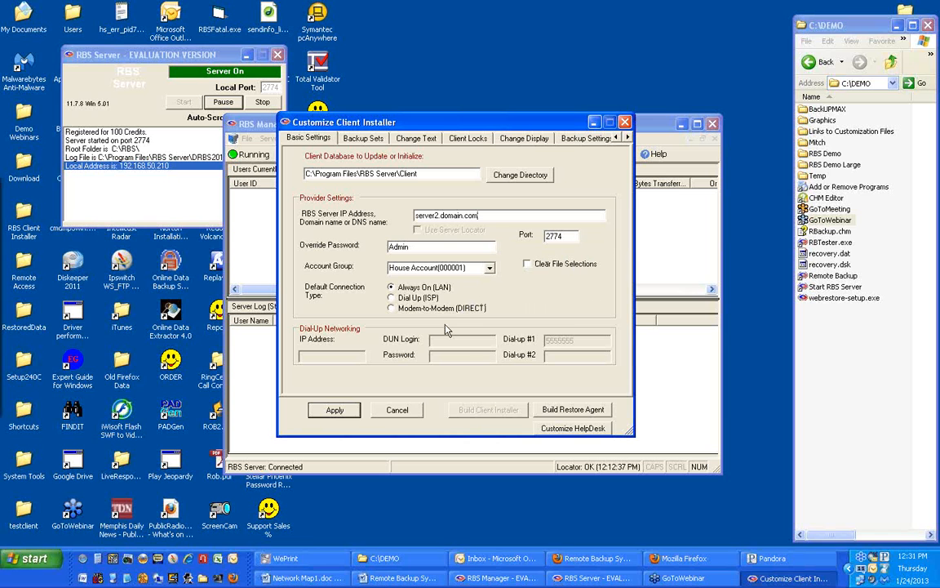
- Show the default backup set's incremental weekday schedule starting at 00:15
{"action": "left_click", "coordinate": [362, 138]}
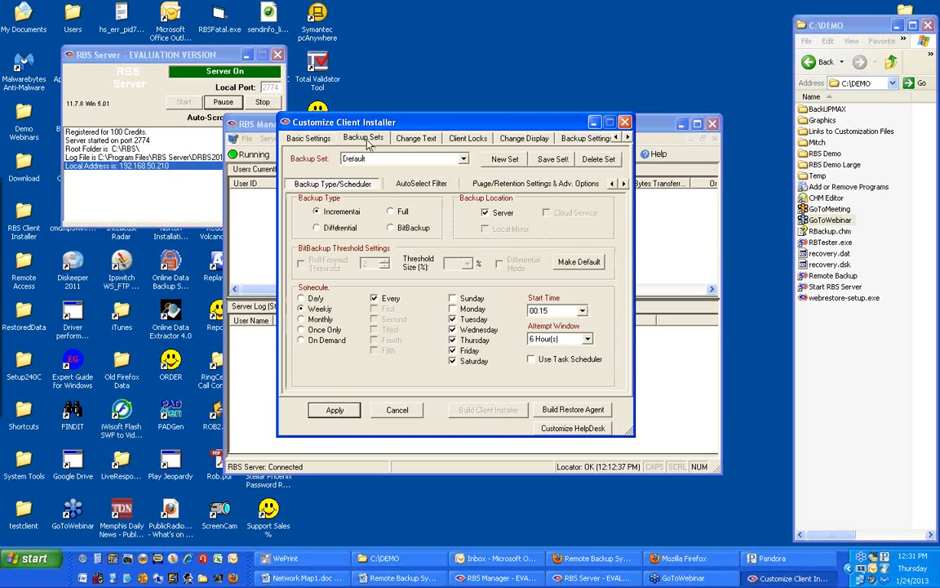
{"action": "mouse_move", "coordinate": [376, 169]}
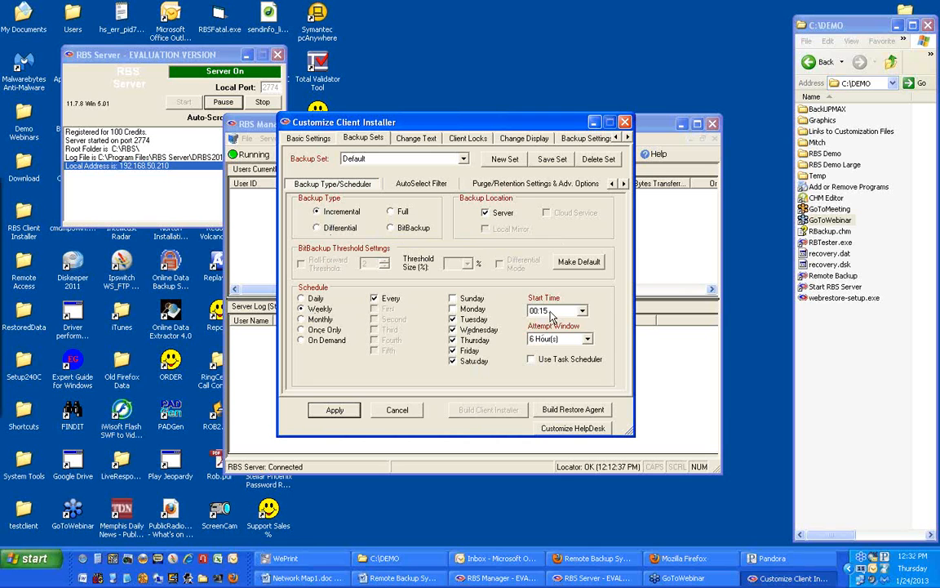
{"action": "mouse_move", "coordinate": [517, 287]}
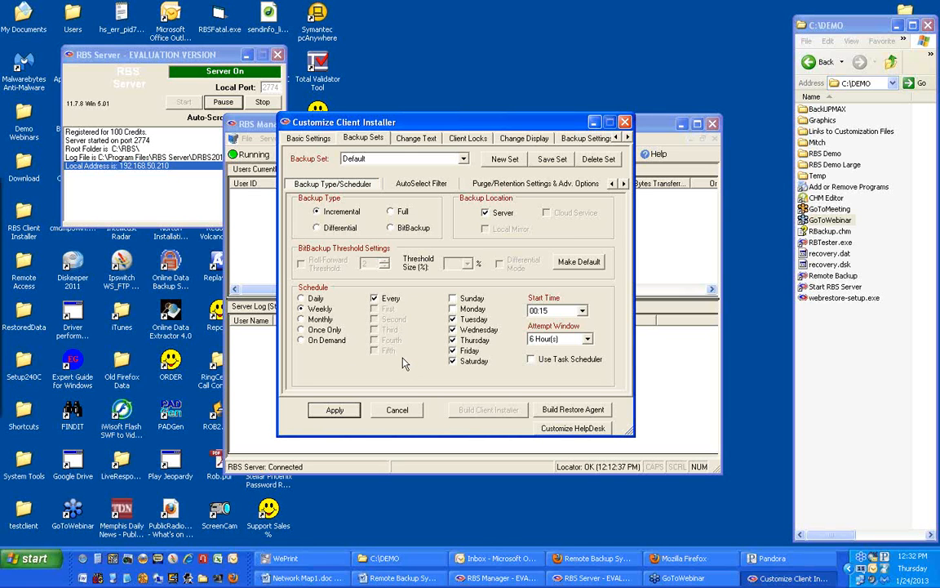
{"action": "mouse_move", "coordinate": [411, 150]}
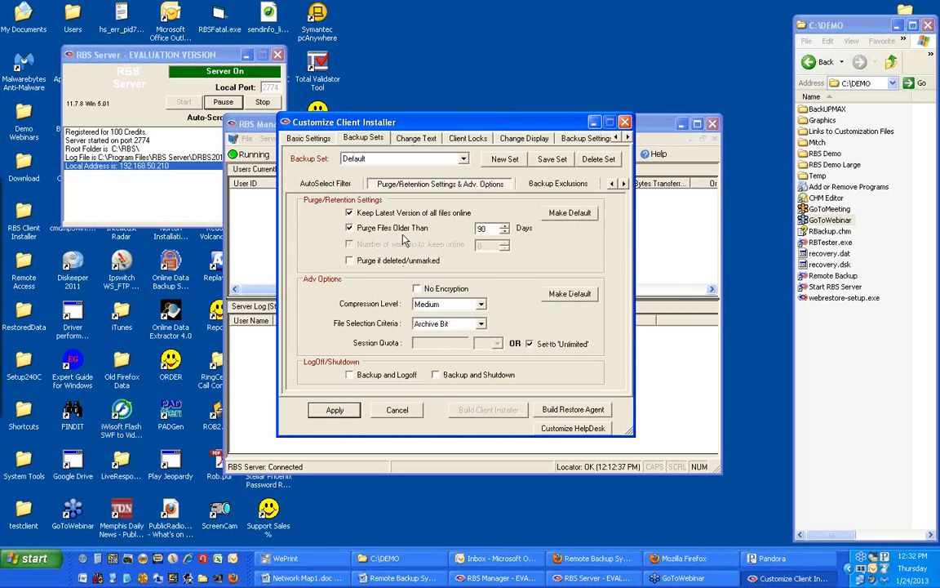
{"action": "mouse_move", "coordinate": [396, 245]}
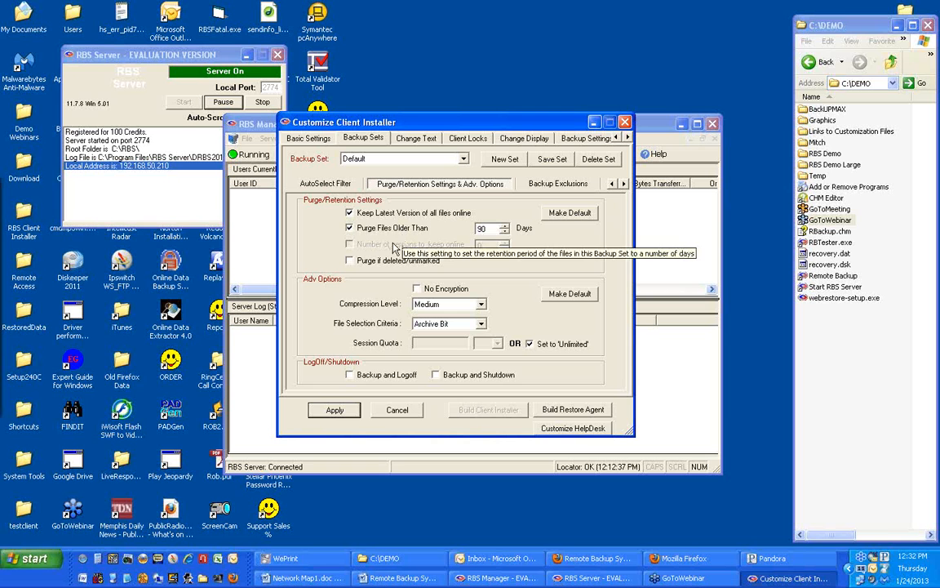
{"action": "mouse_move", "coordinate": [377, 219]}
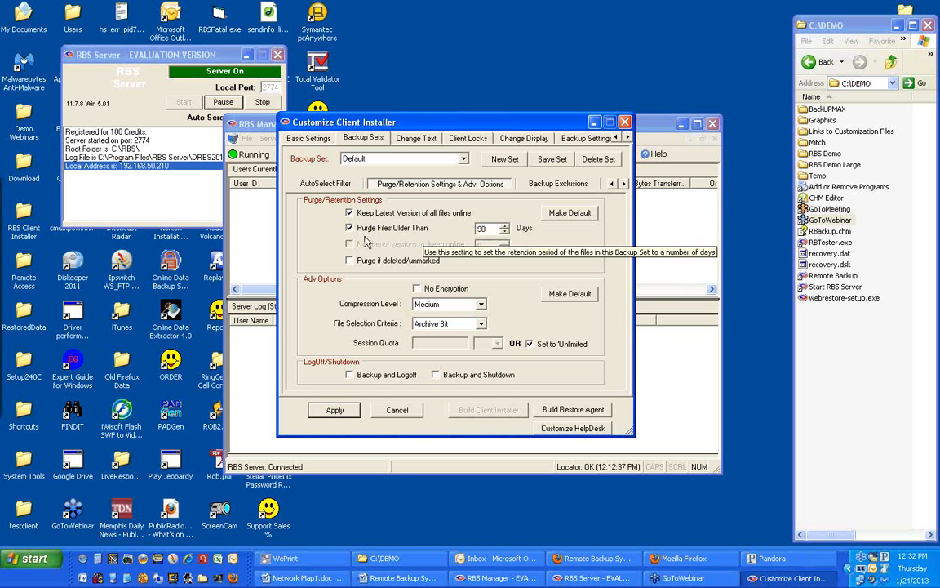
{"action": "mouse_move", "coordinate": [451, 282]}
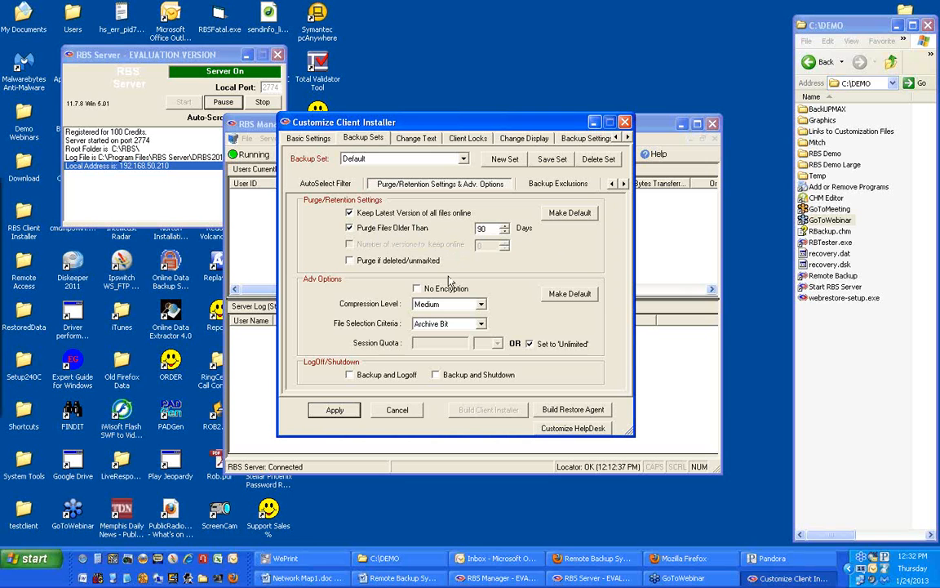
{"action": "mouse_move", "coordinate": [408, 314]}
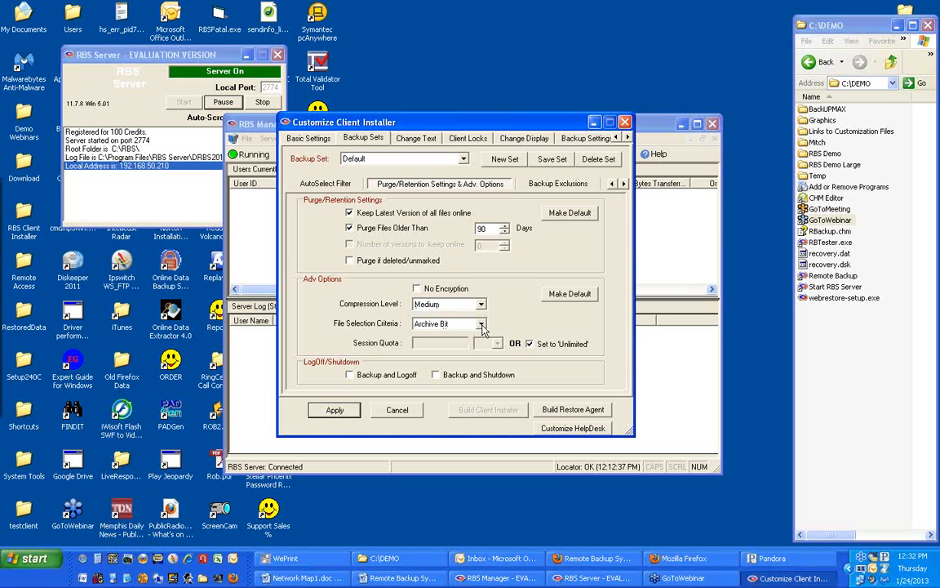
- Select files by modified date/time and keep 3 versions instead of 90-day purging
{"action": "left_click", "coordinate": [447, 323]}
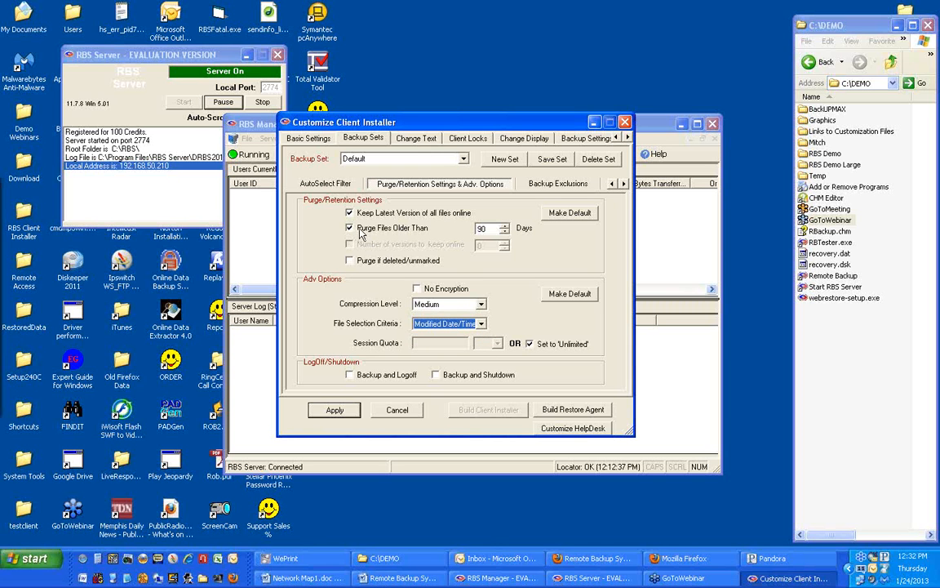
{"action": "left_click", "coordinate": [349, 244]}
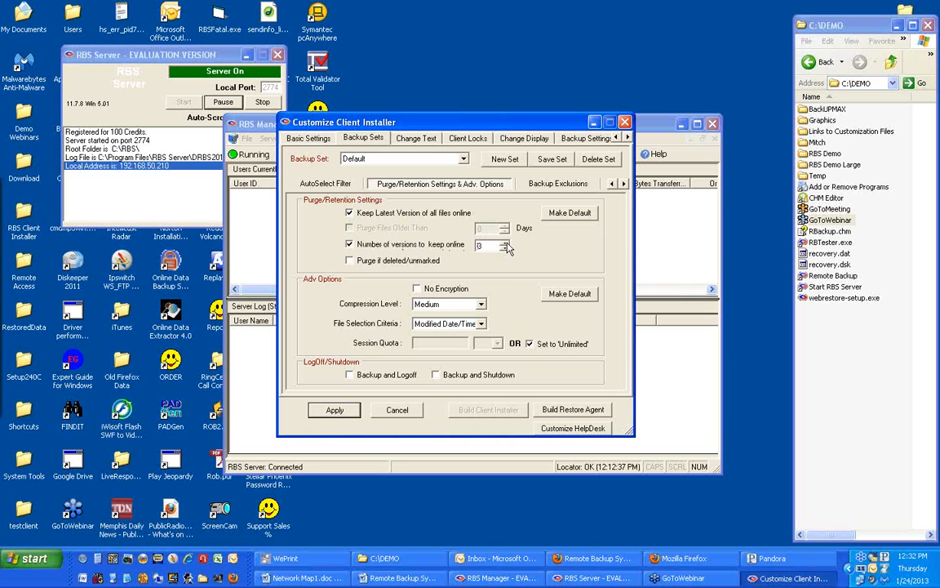
{"action": "mouse_move", "coordinate": [503, 273]}
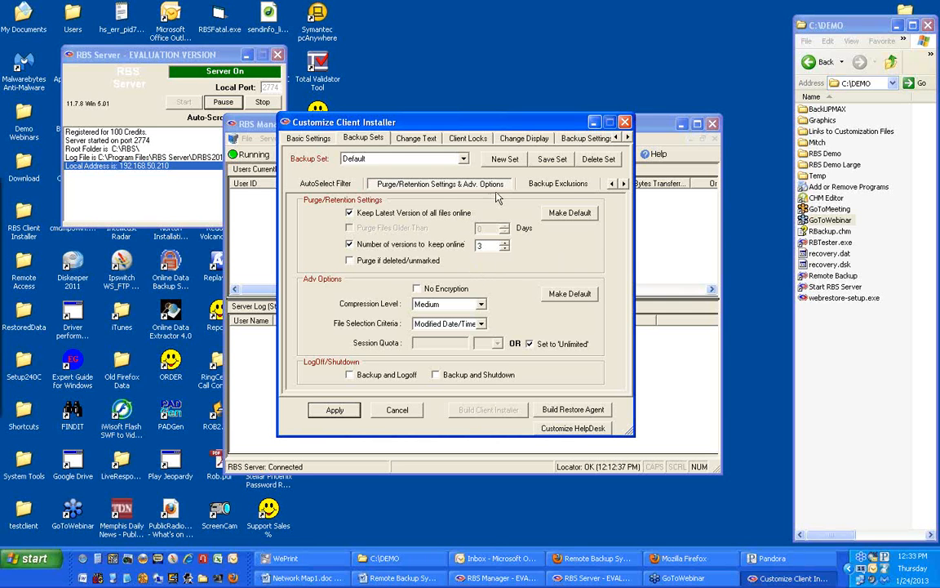
- Browse the Change Text, Client Locks and Change Display installer settings
{"action": "left_click", "coordinate": [416, 137]}
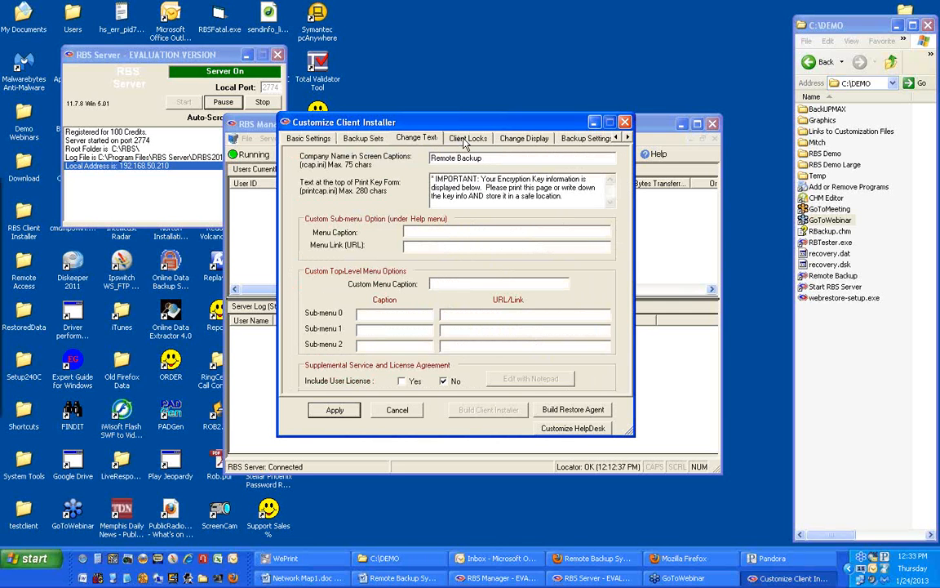
{"action": "left_click", "coordinate": [467, 138]}
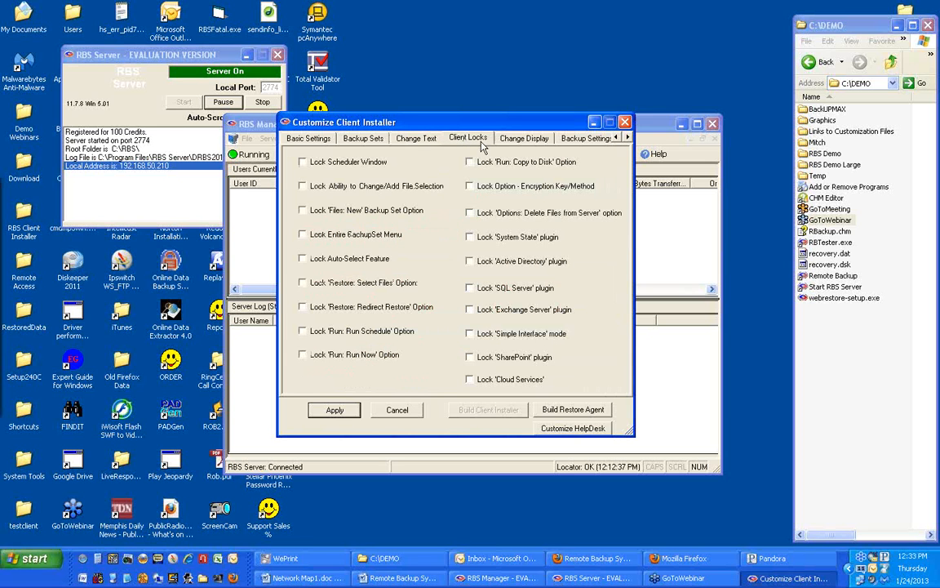
{"action": "left_click", "coordinate": [523, 137]}
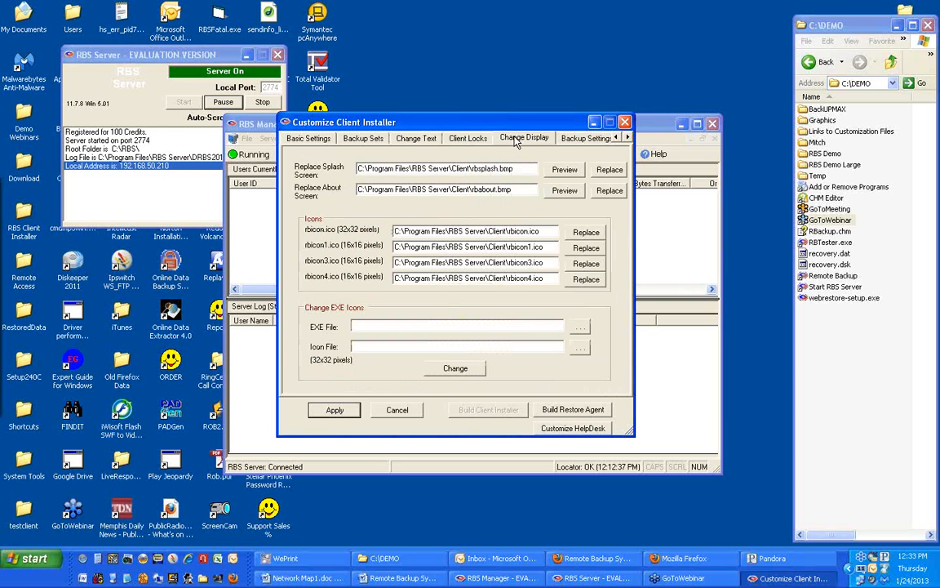
{"action": "mouse_move", "coordinate": [586, 154]}
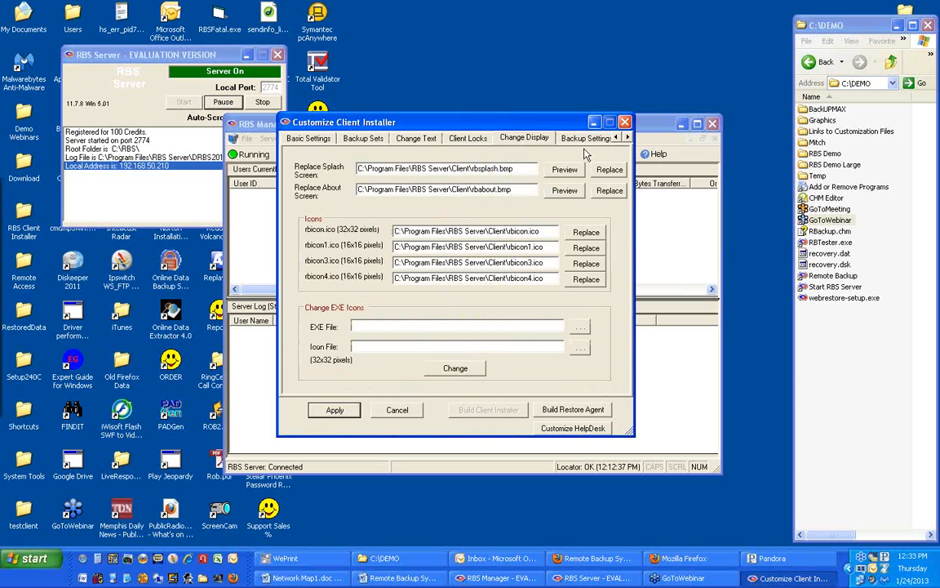
- Switch client backup encryption from Blowfish to AES 256-bit and review Advanced settings
{"action": "left_click", "coordinate": [530, 137]}
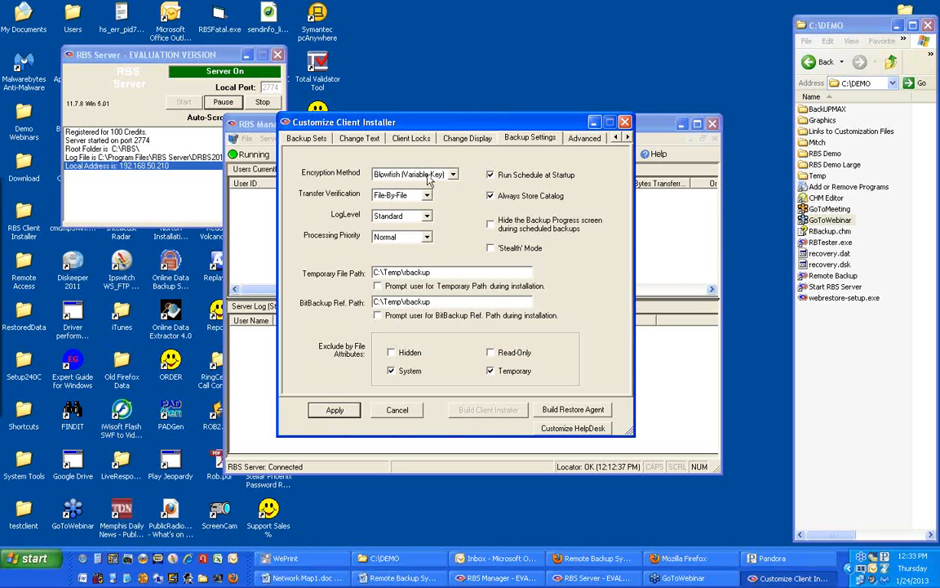
{"action": "left_click", "coordinate": [452, 173]}
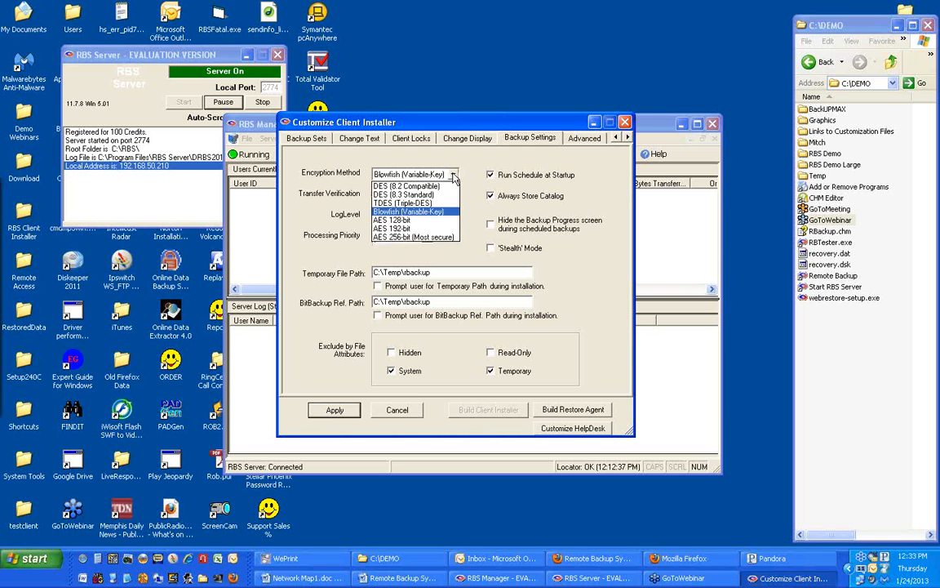
{"action": "left_click", "coordinate": [408, 237]}
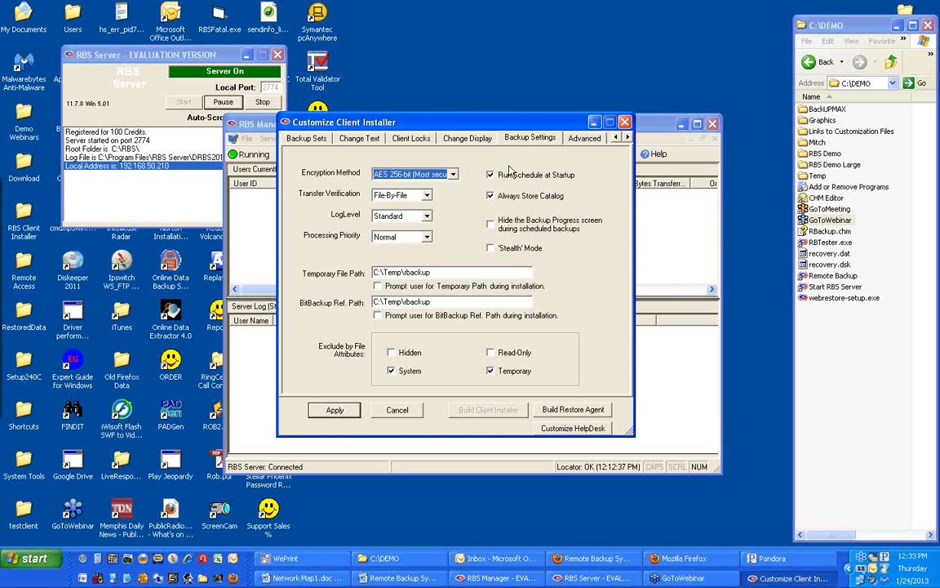
{"action": "left_click", "coordinate": [584, 137]}
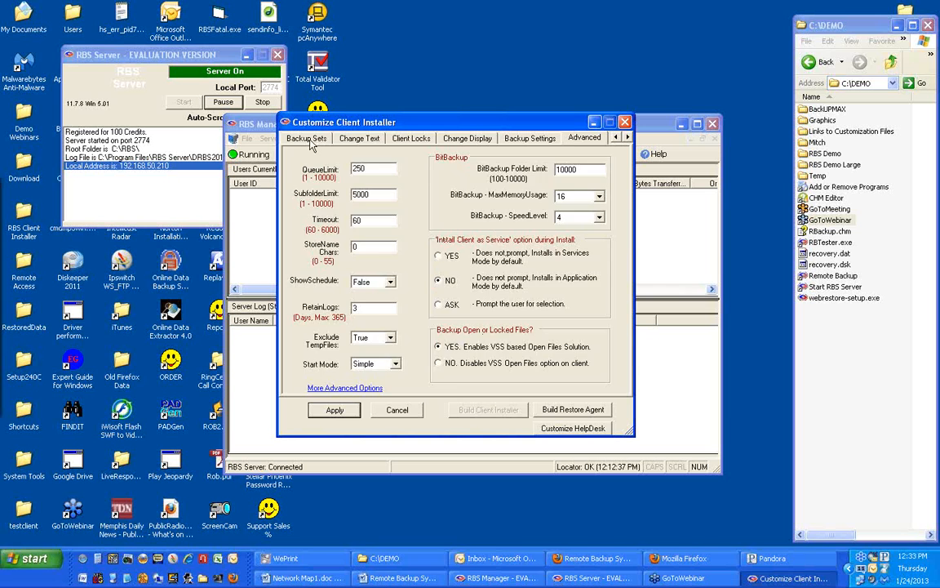
{"action": "left_click", "coordinate": [306, 137]}
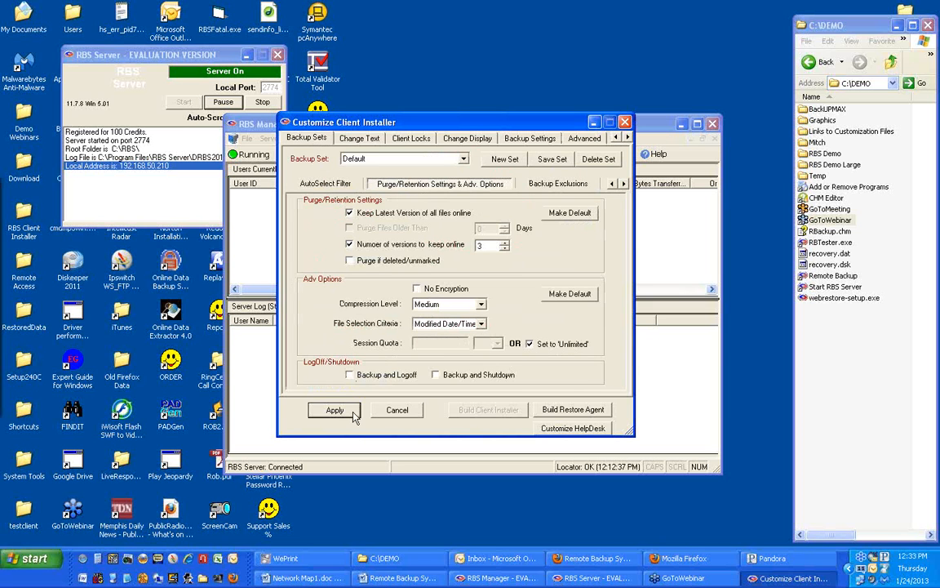
- Apply and save the installer changes to Backup.mdb, initializing the distribution database
{"action": "left_click", "coordinate": [333, 409]}
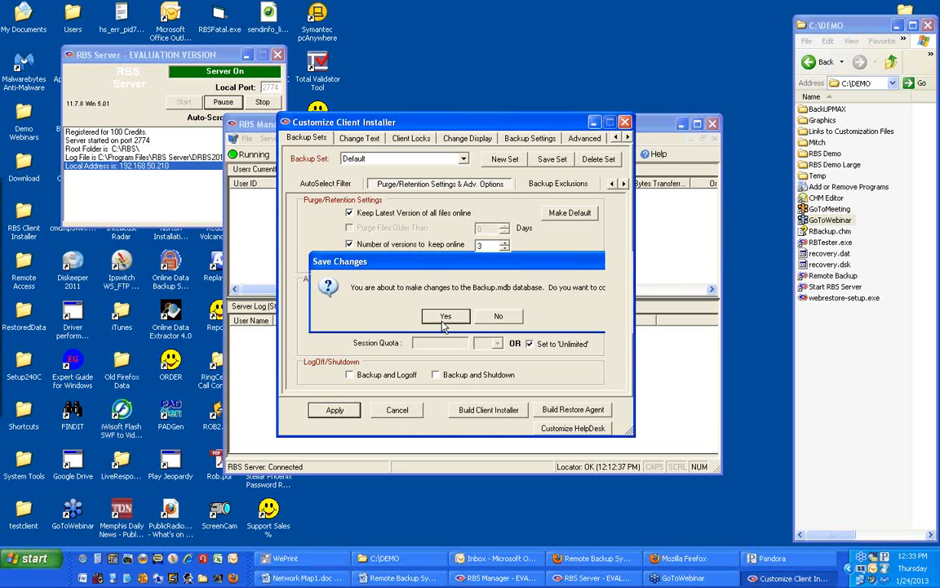
{"action": "left_click", "coordinate": [445, 316]}
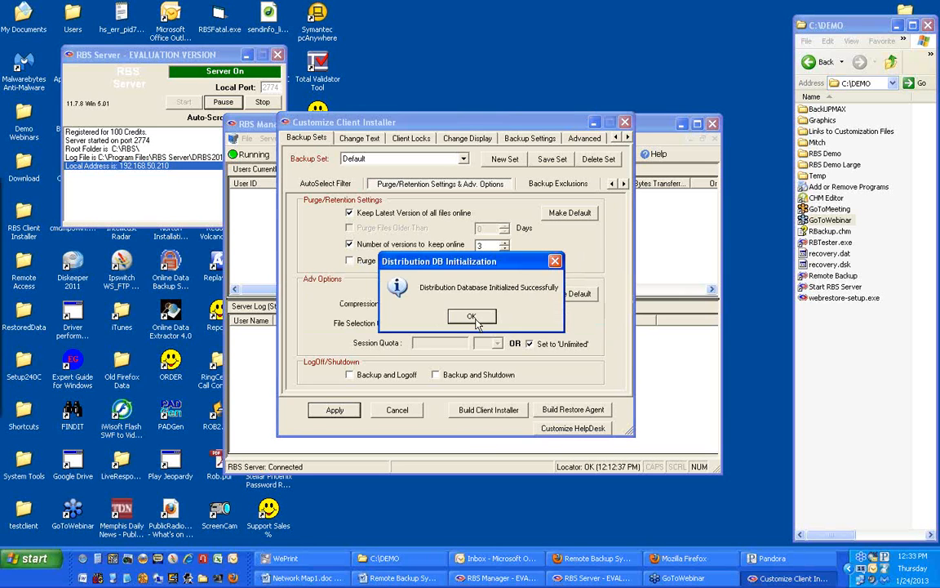
{"action": "left_click", "coordinate": [471, 317]}
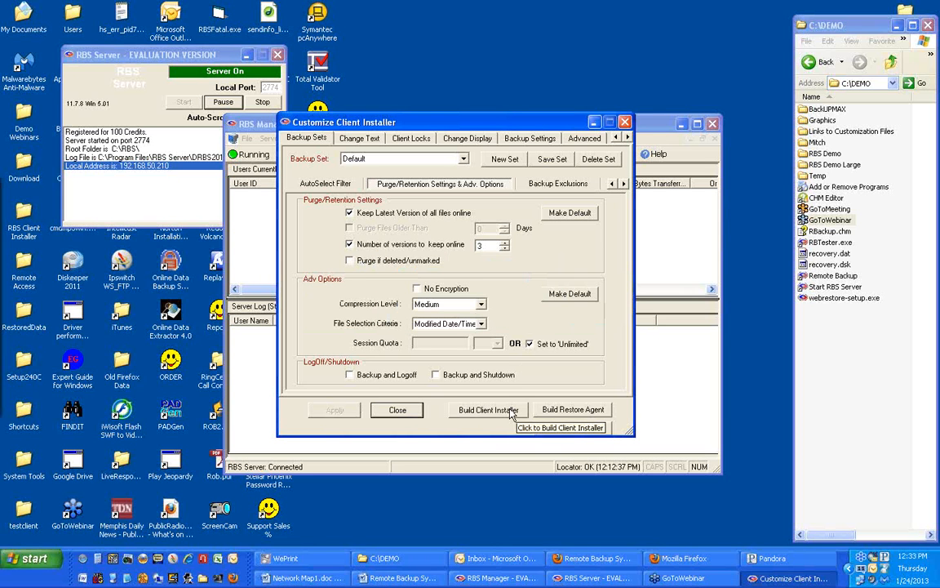
{"action": "left_click", "coordinate": [488, 409]}
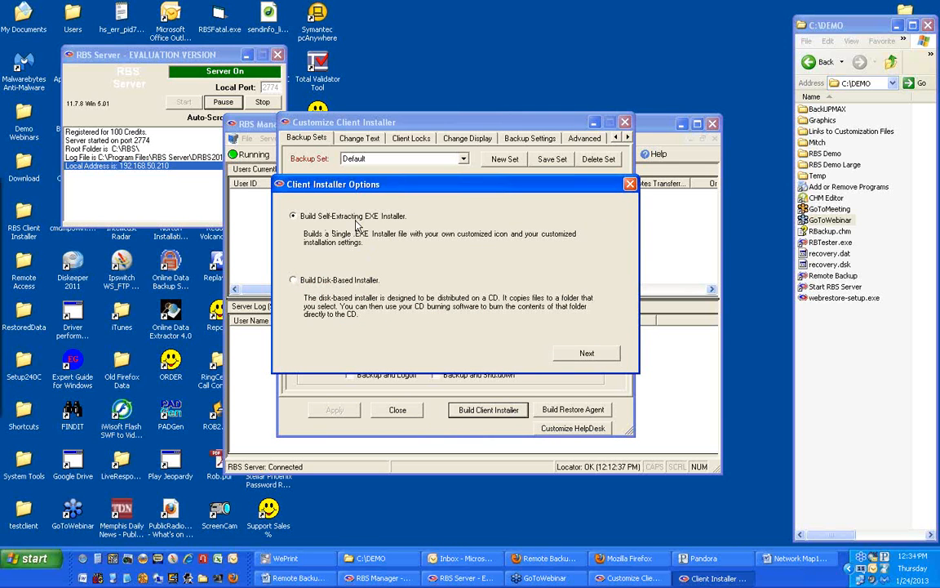
- Choose a single self-extracting EXE installer with executable filename demo
{"action": "left_click", "coordinate": [586, 353]}
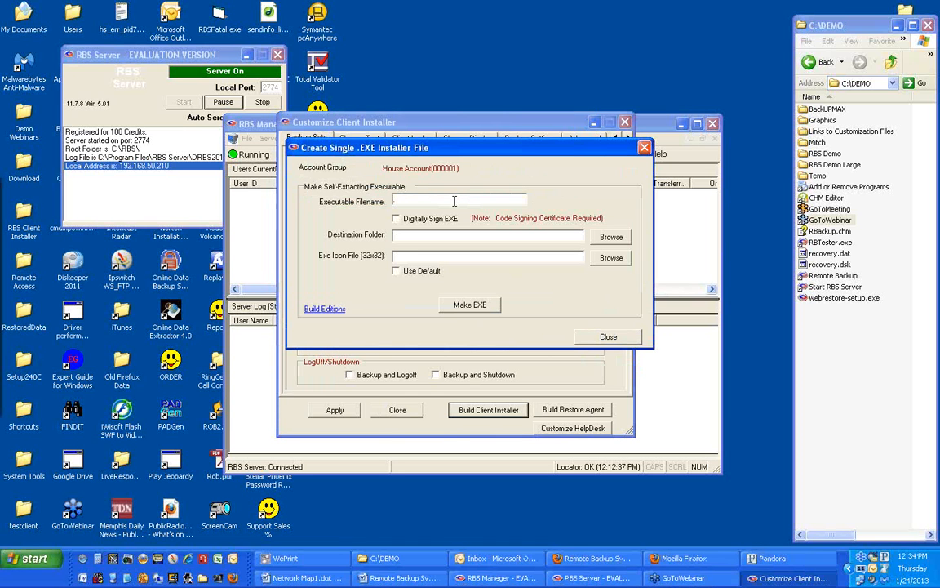
{"action": "type", "text": "demo"}
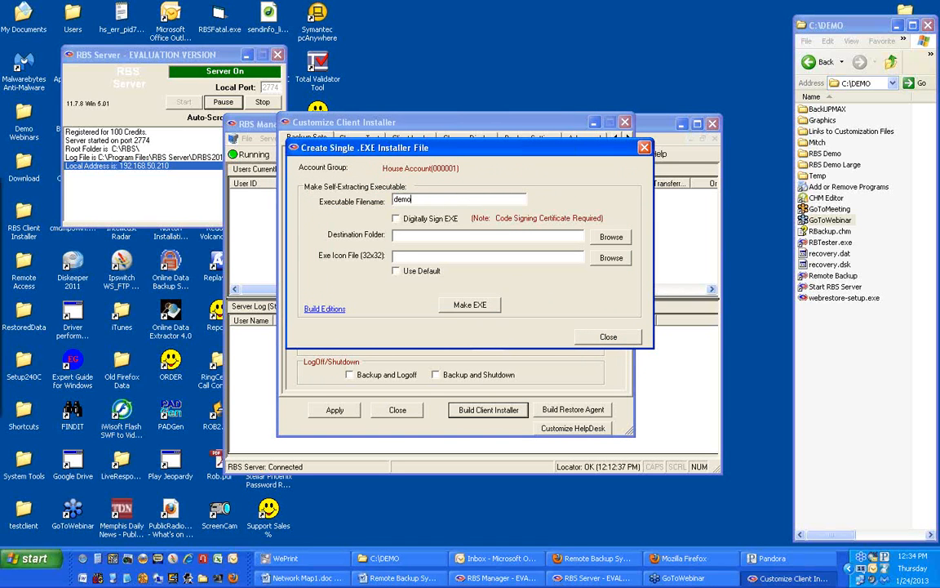
- Set the installer destination folder to C:\DEMO and use the default icon
{"action": "left_click", "coordinate": [611, 237]}
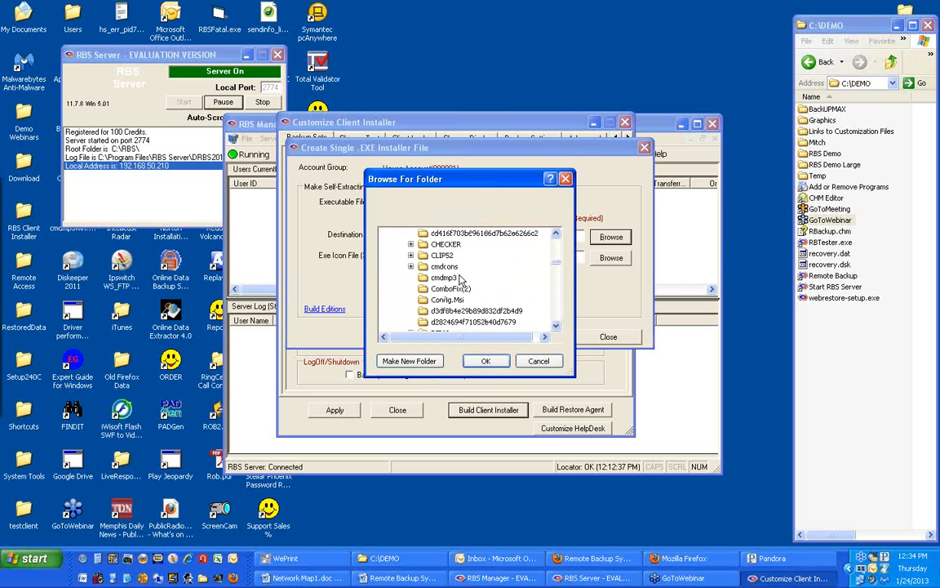
{"action": "left_click", "coordinate": [439, 277]}
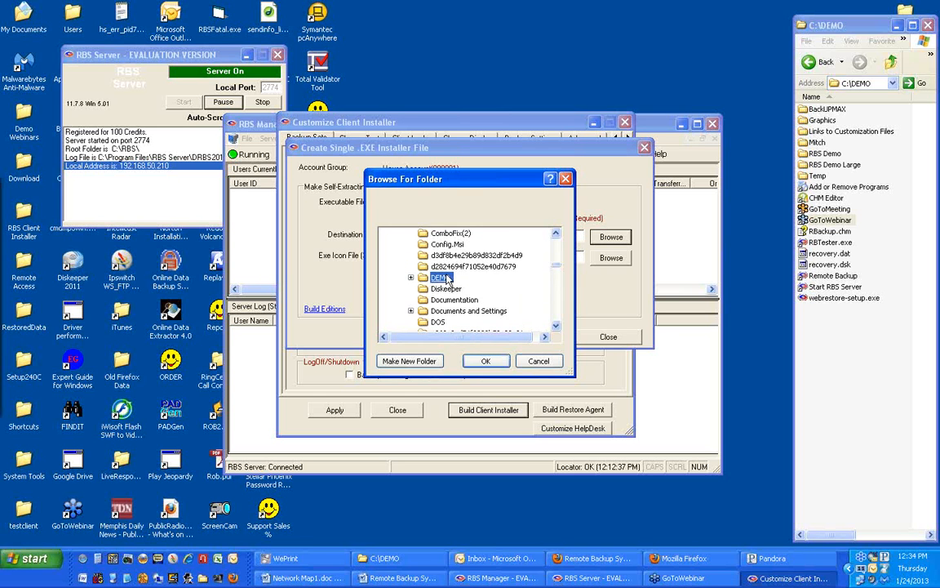
{"action": "left_click", "coordinate": [486, 361]}
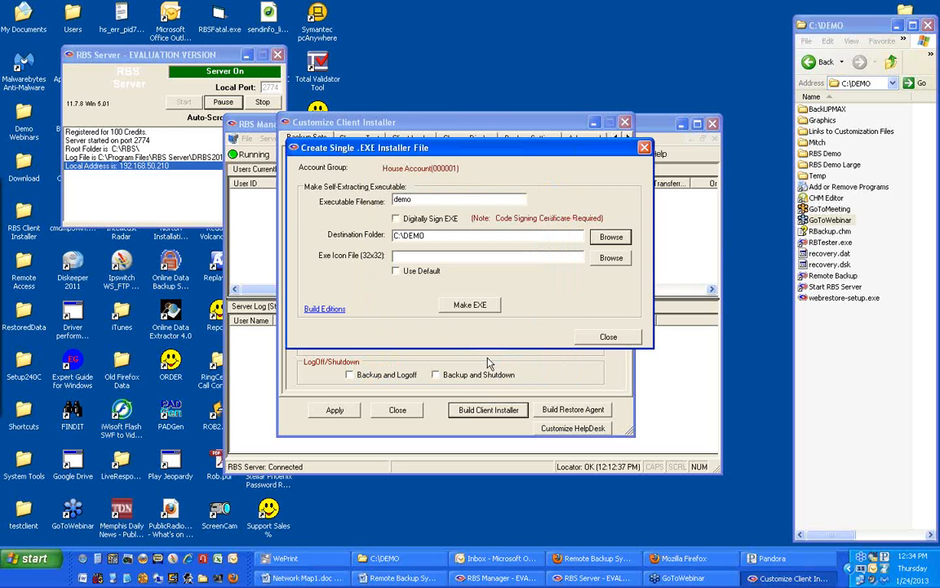
{"action": "mouse_move", "coordinate": [555, 294]}
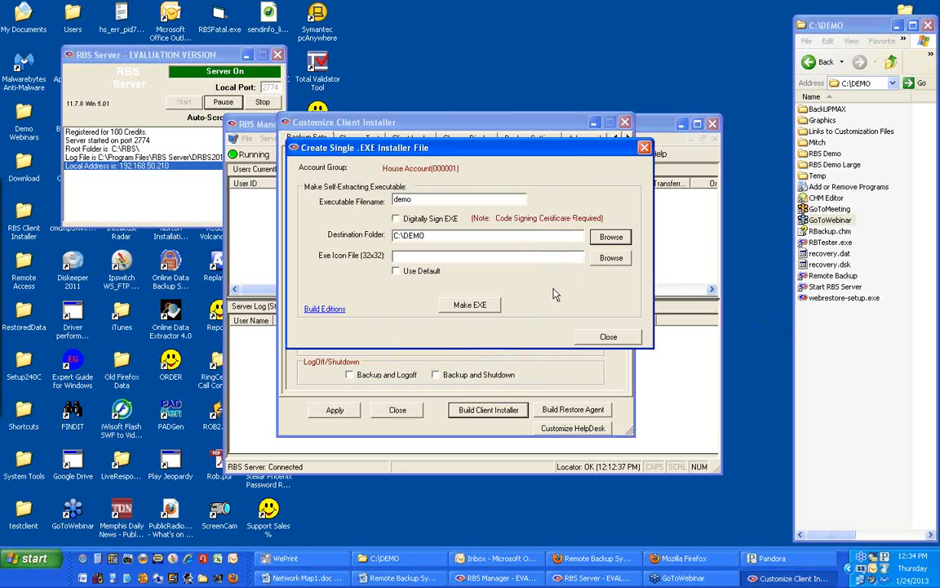
{"action": "mouse_move", "coordinate": [377, 263]}
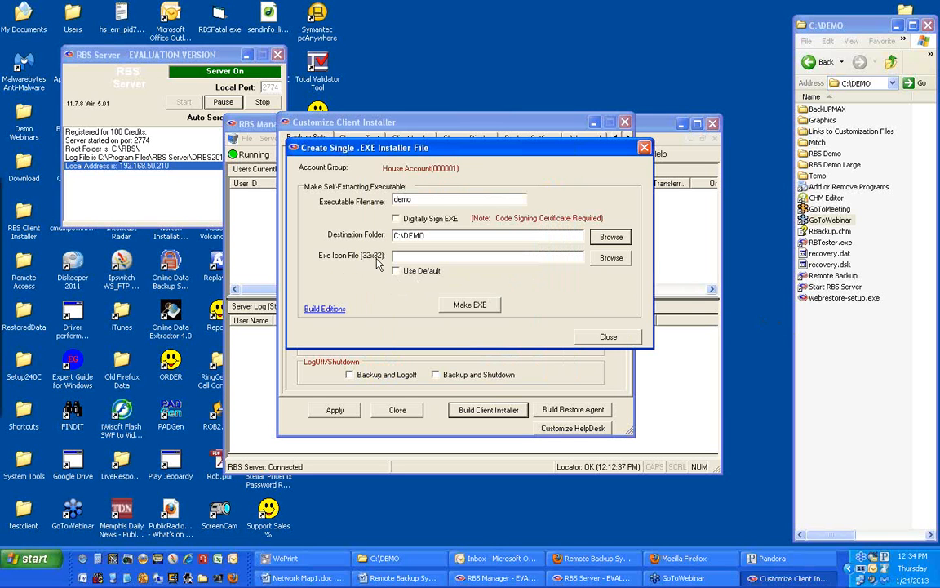
{"action": "left_click", "coordinate": [397, 271]}
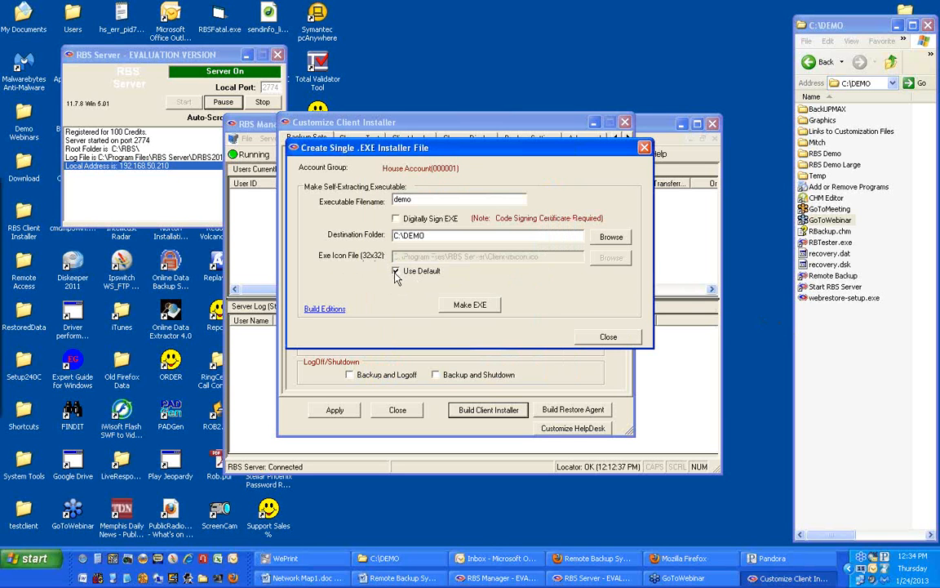
{"action": "mouse_move", "coordinate": [377, 288]}
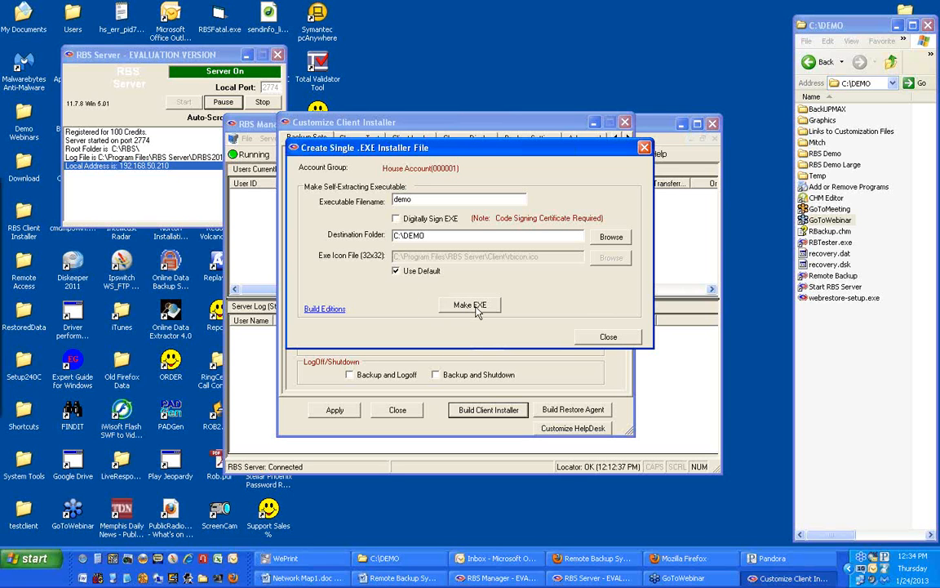
- Make the demo pers, desk and serv setup EXEs and acknowledge the success message
{"action": "left_click", "coordinate": [470, 304]}
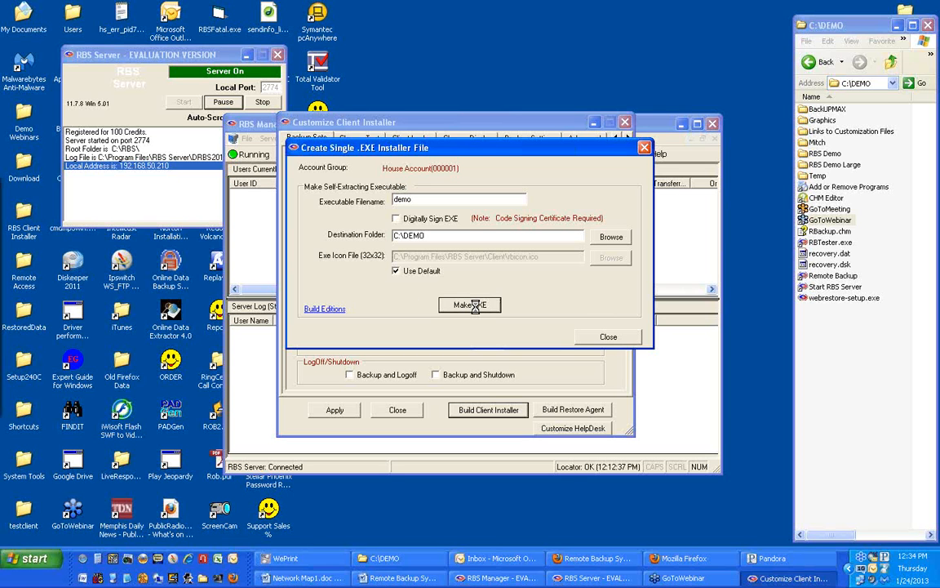
{"action": "left_click", "coordinate": [469, 305]}
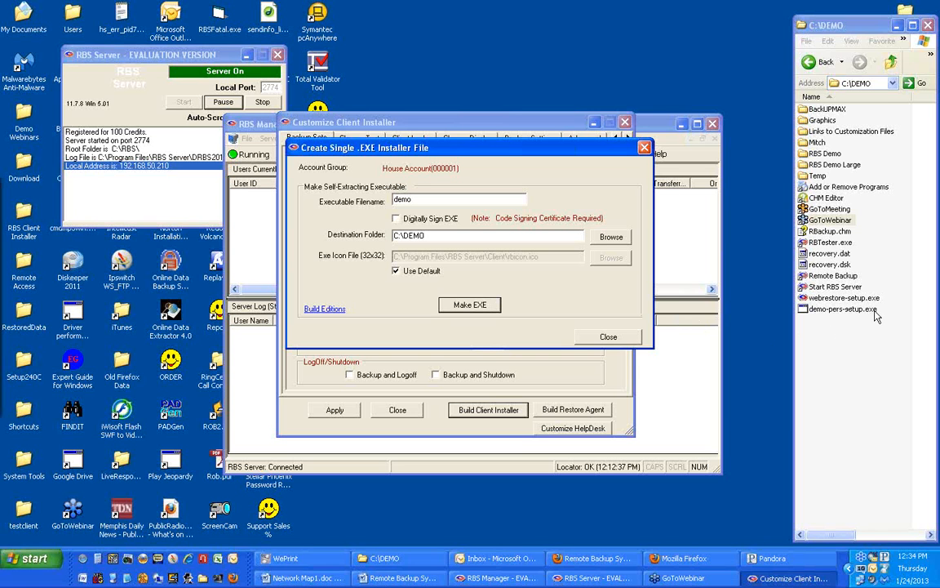
{"action": "left_click", "coordinate": [469, 304]}
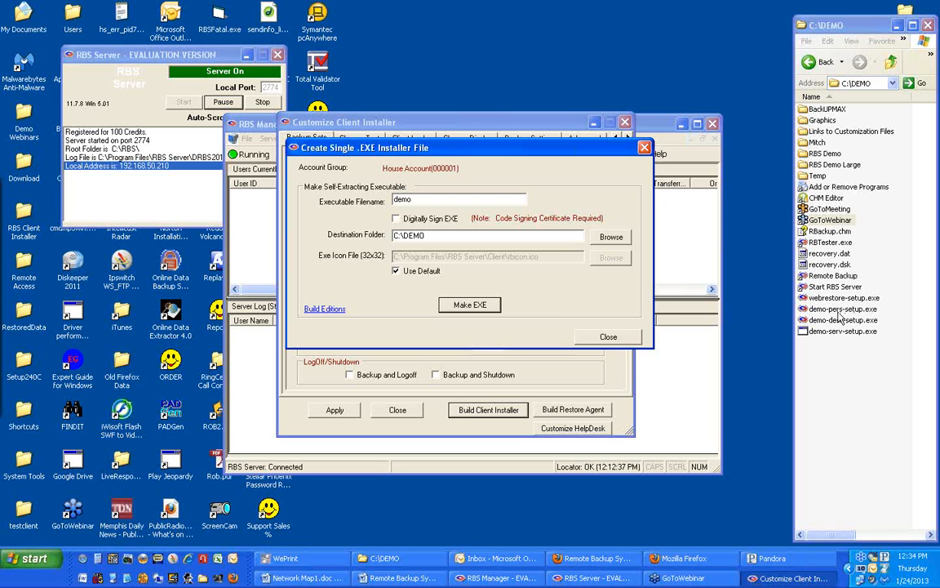
{"action": "left_click", "coordinate": [469, 304]}
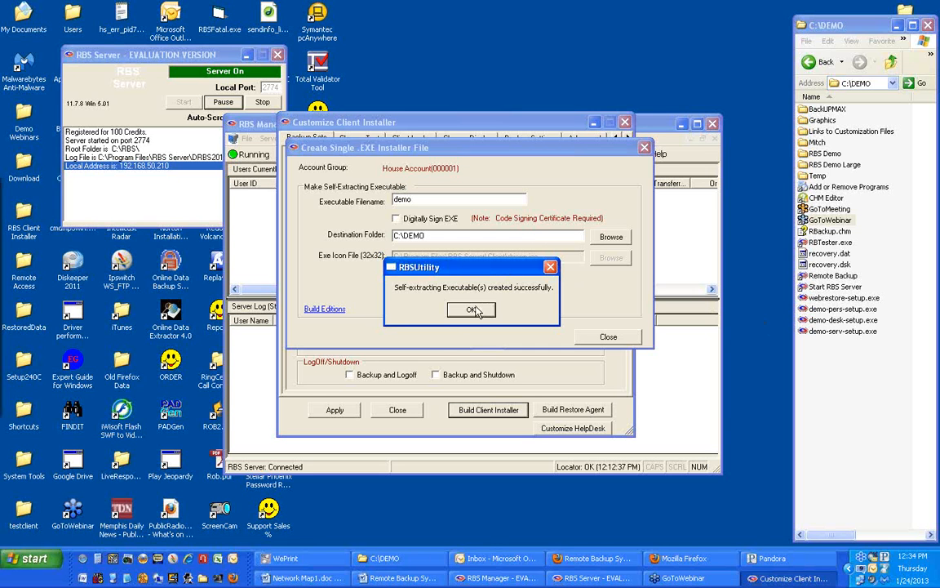
{"action": "mouse_move", "coordinate": [477, 313]}
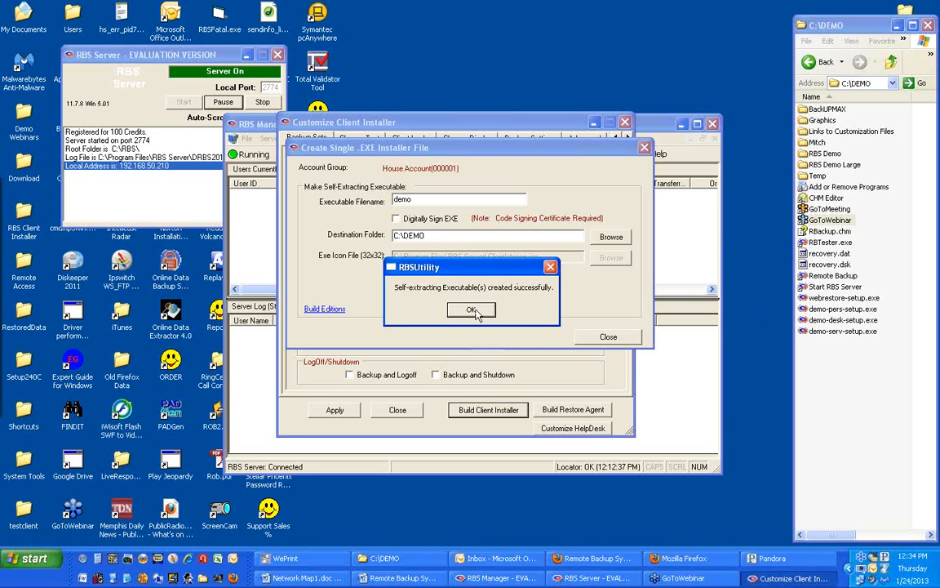
{"action": "left_click", "coordinate": [471, 311]}
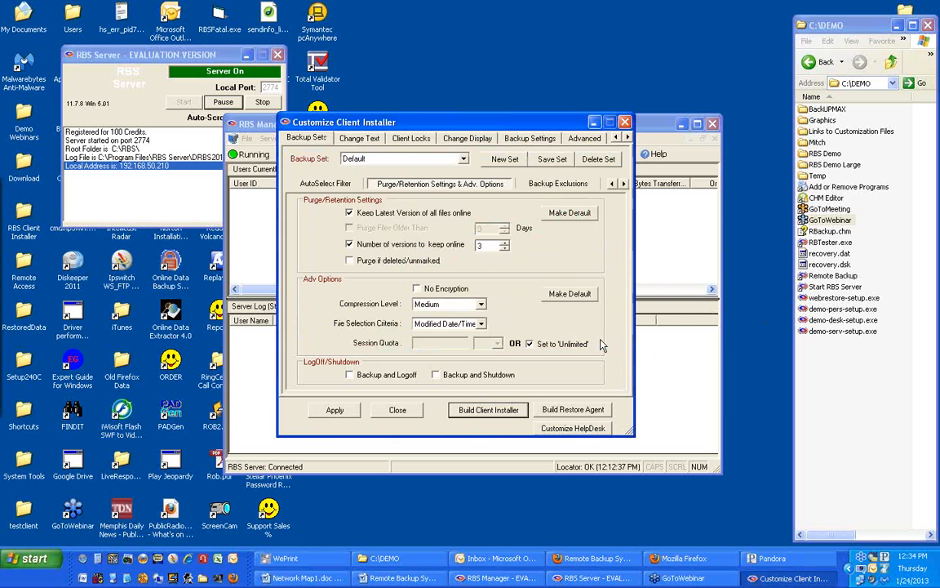
{"action": "mouse_move", "coordinate": [399, 410]}
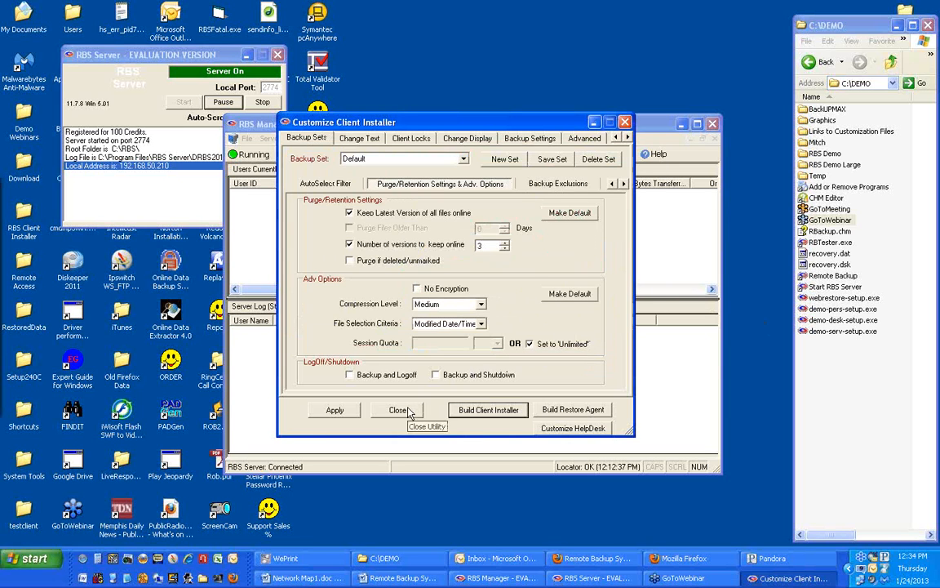
- Close the Customize Client Installer window, returning to the server monitor
{"action": "left_click", "coordinate": [399, 409]}
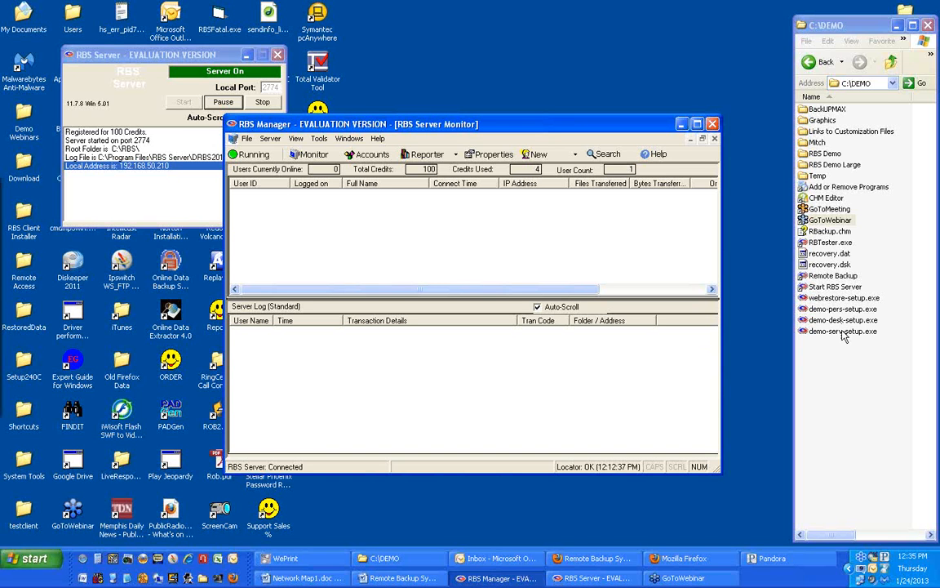
{"action": "mouse_move", "coordinate": [834, 314]}
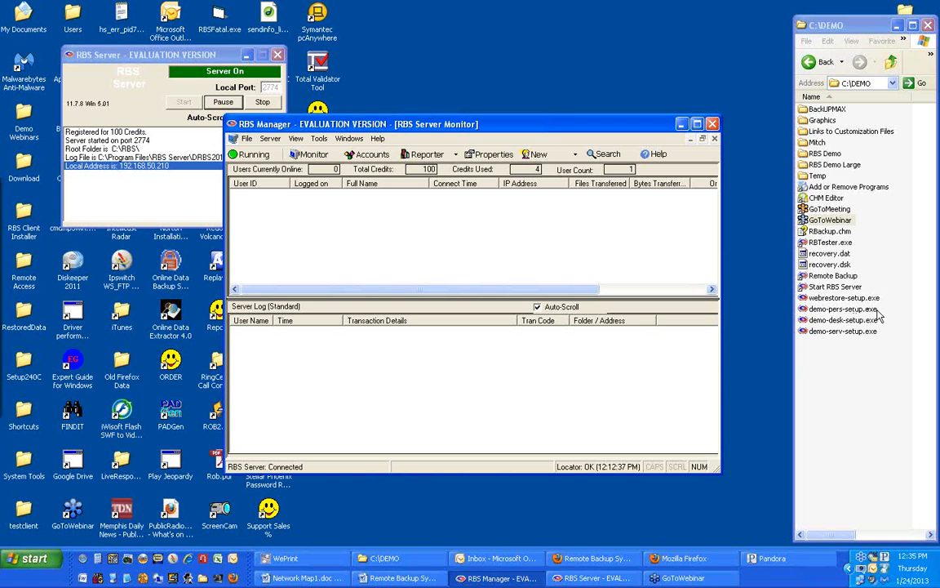
{"action": "mouse_move", "coordinate": [873, 317]}
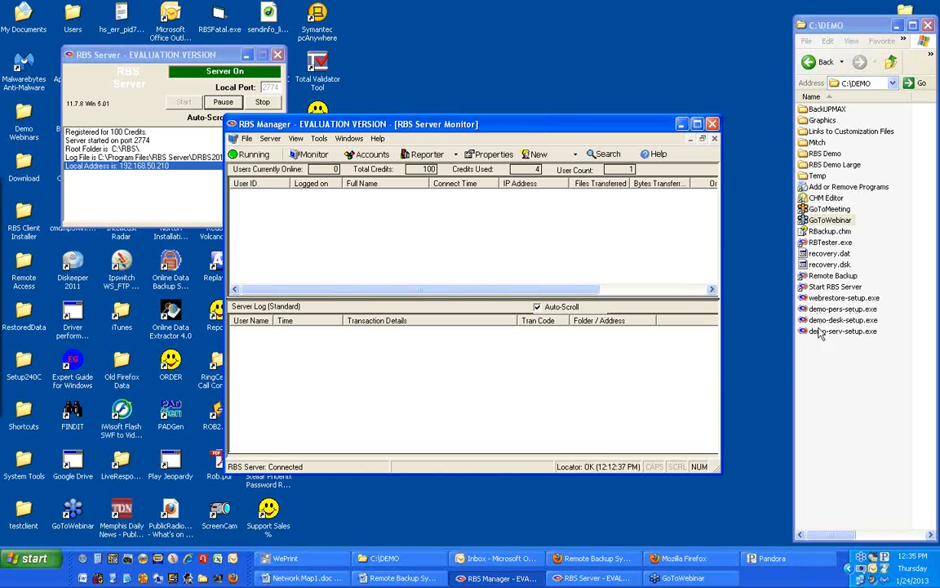
{"action": "mouse_move", "coordinate": [879, 334]}
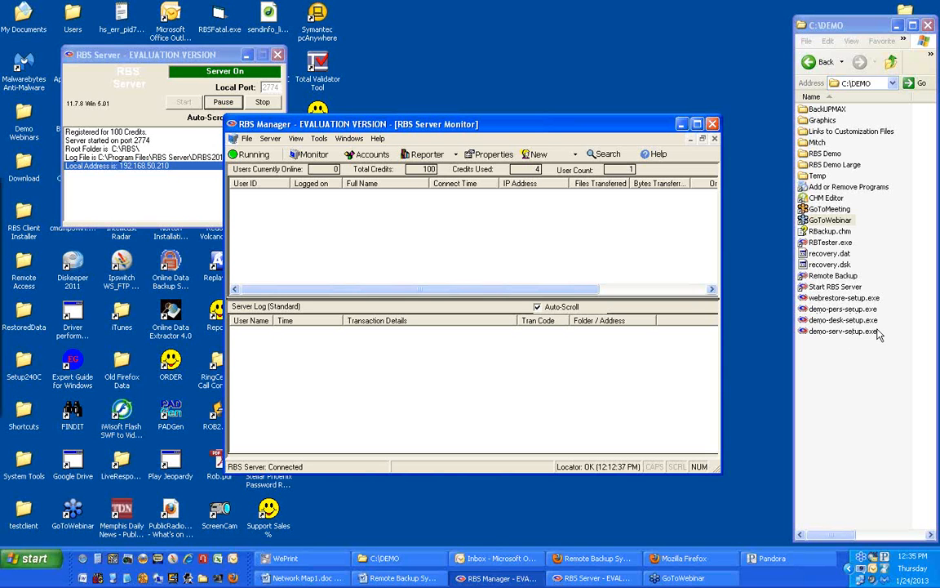
{"action": "mouse_move", "coordinate": [875, 344]}
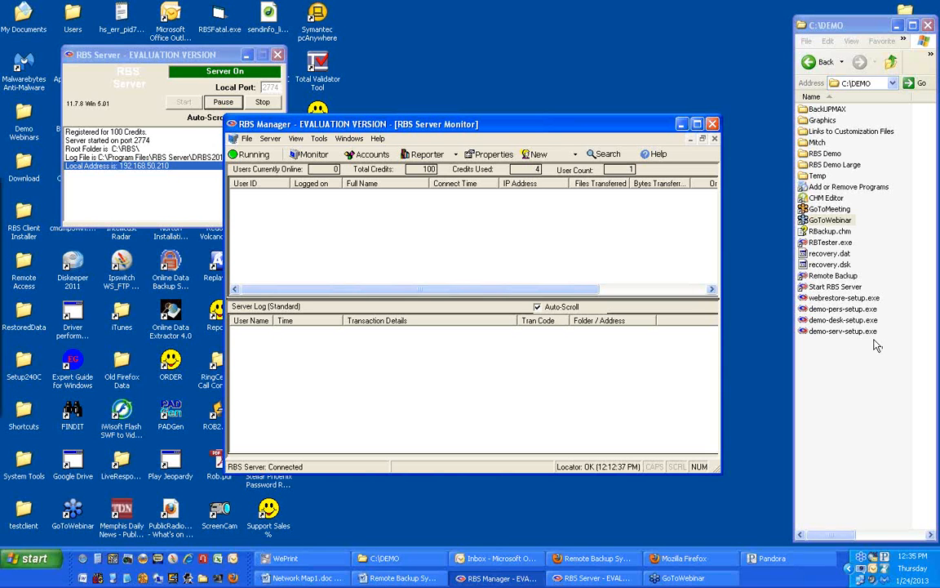